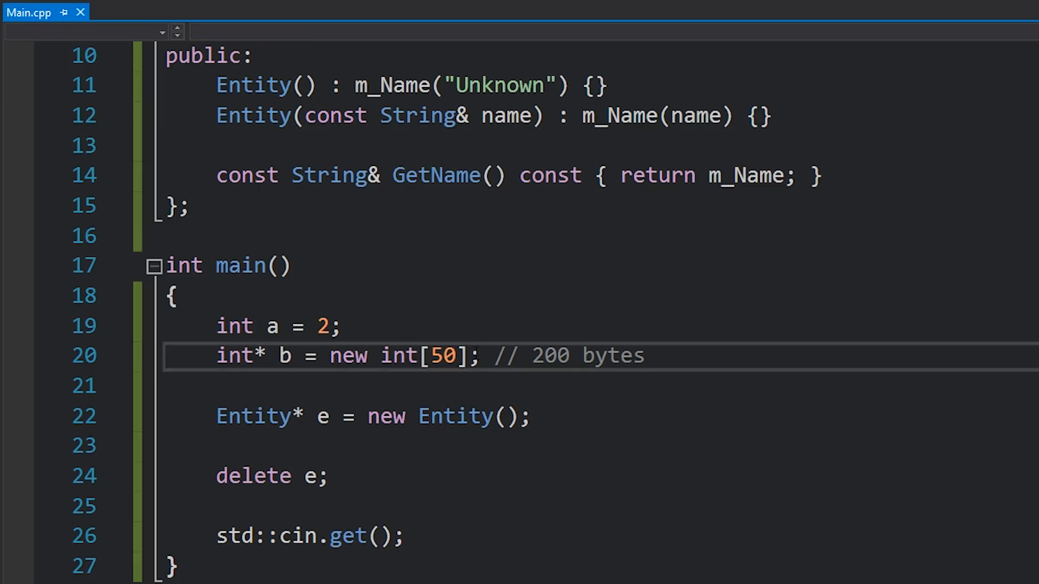
Add delete[] b; right after delete e; to free the 50-int heap array
click(359, 356)
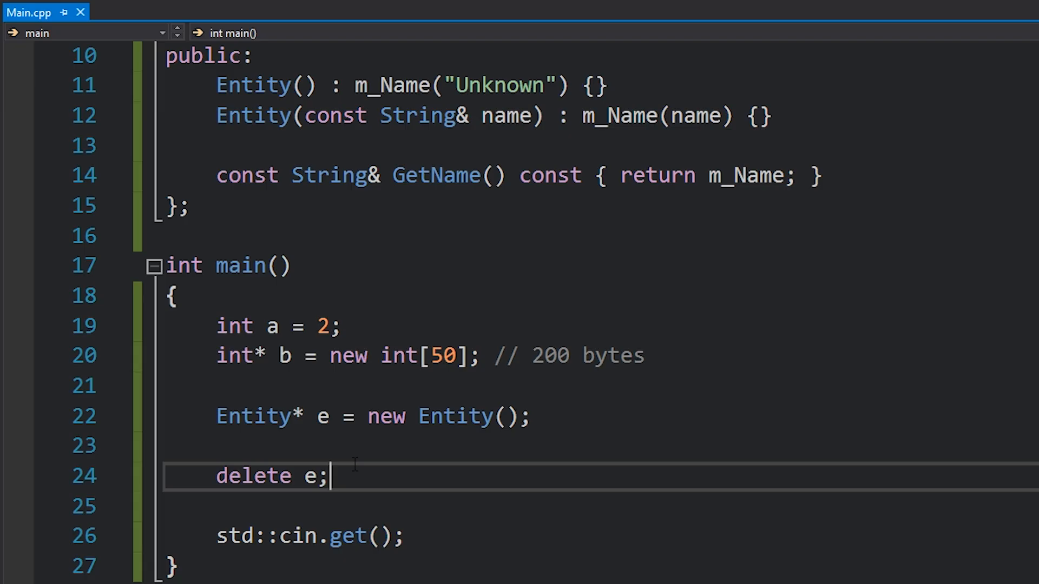
text(delete[])
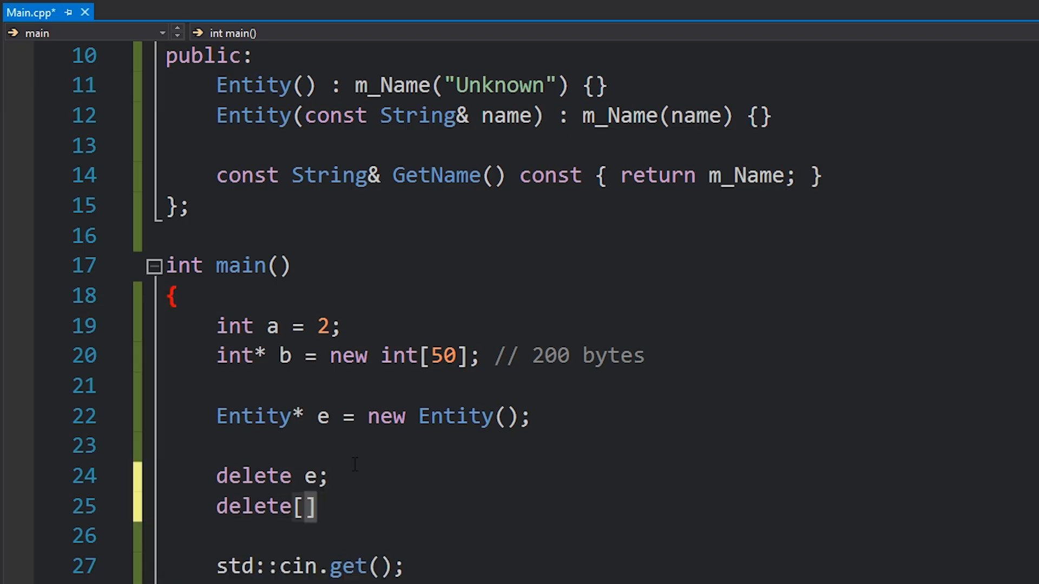
text(b;)
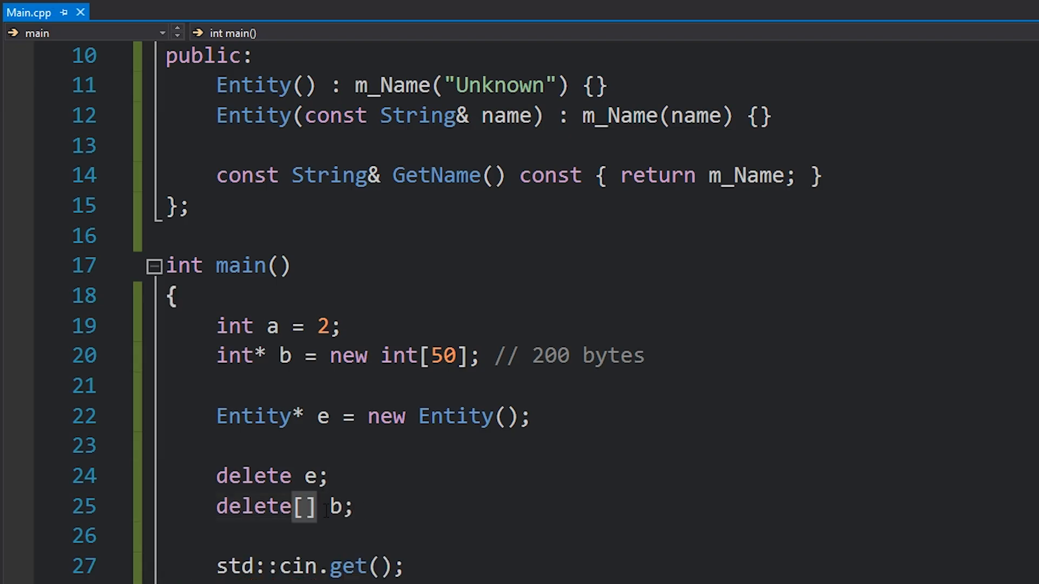
click(322, 507)
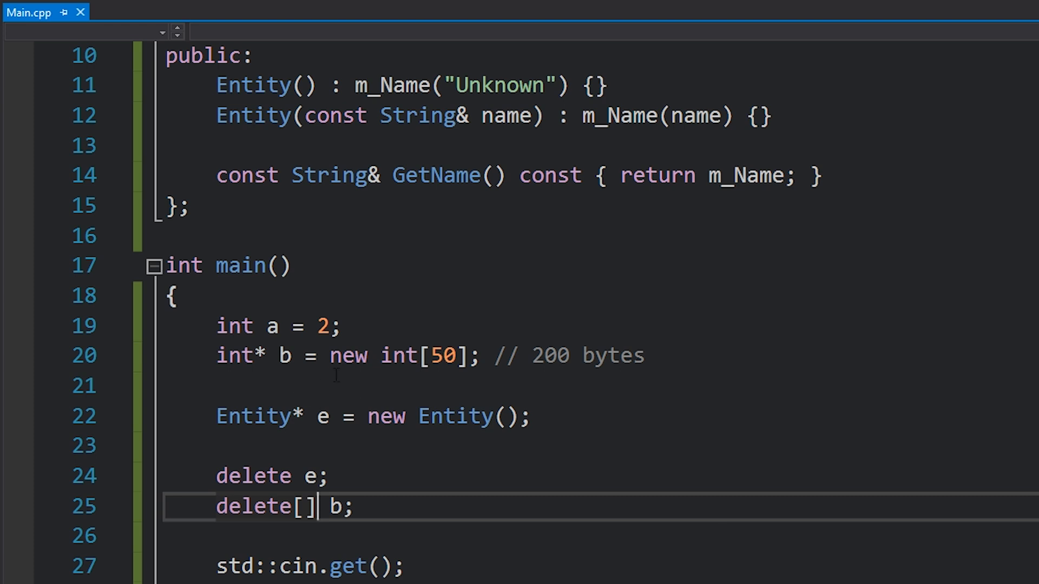
click(356, 356)
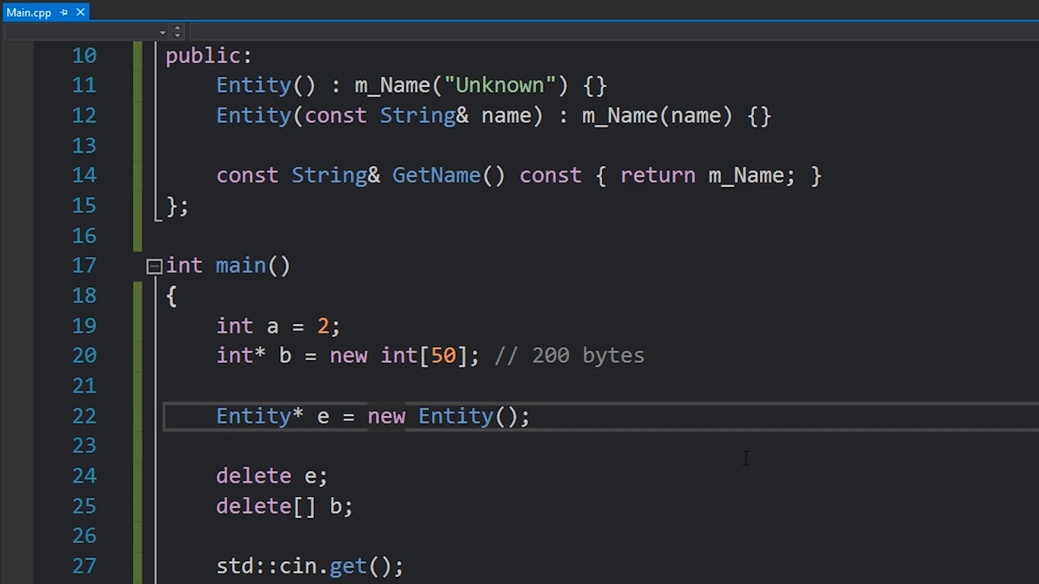
click(407, 416)
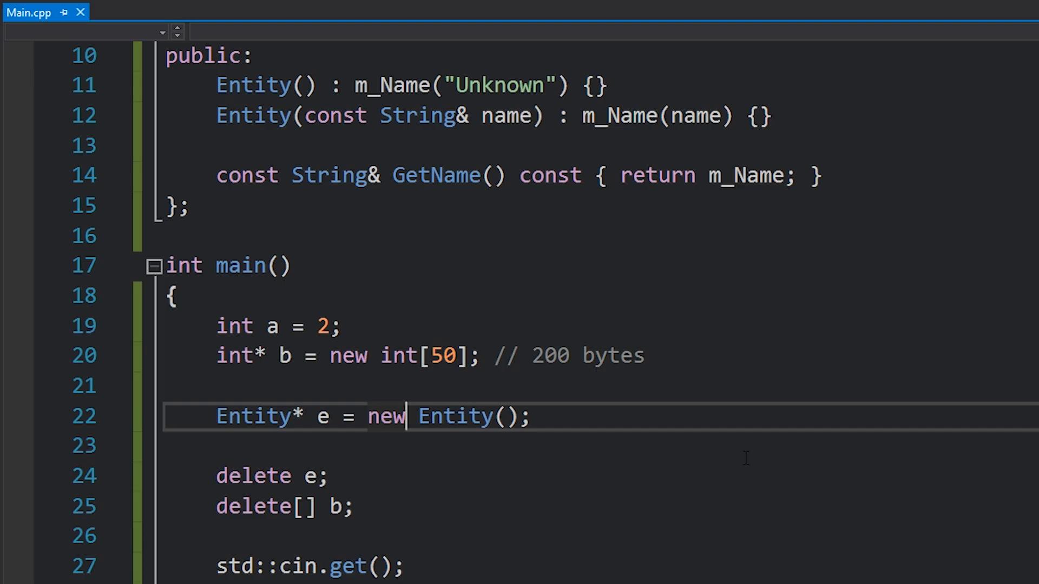